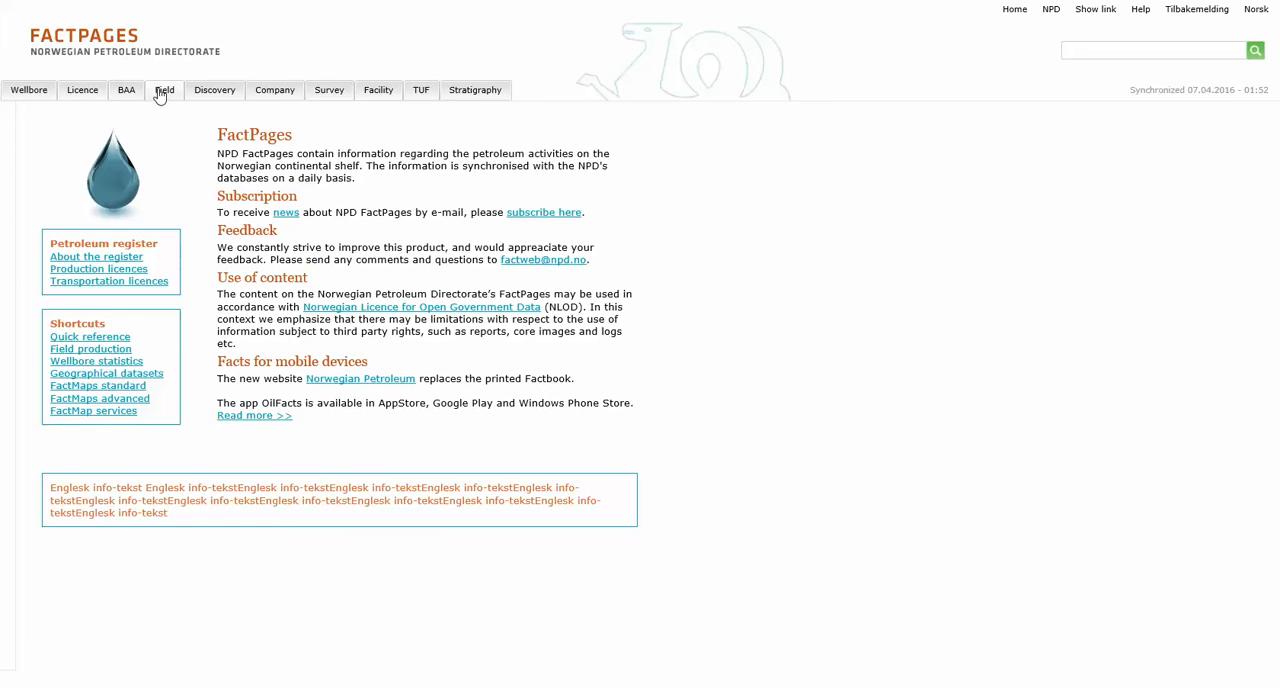
Open the EKOFISK field from the Field section's Producing list
left_click(164, 89)
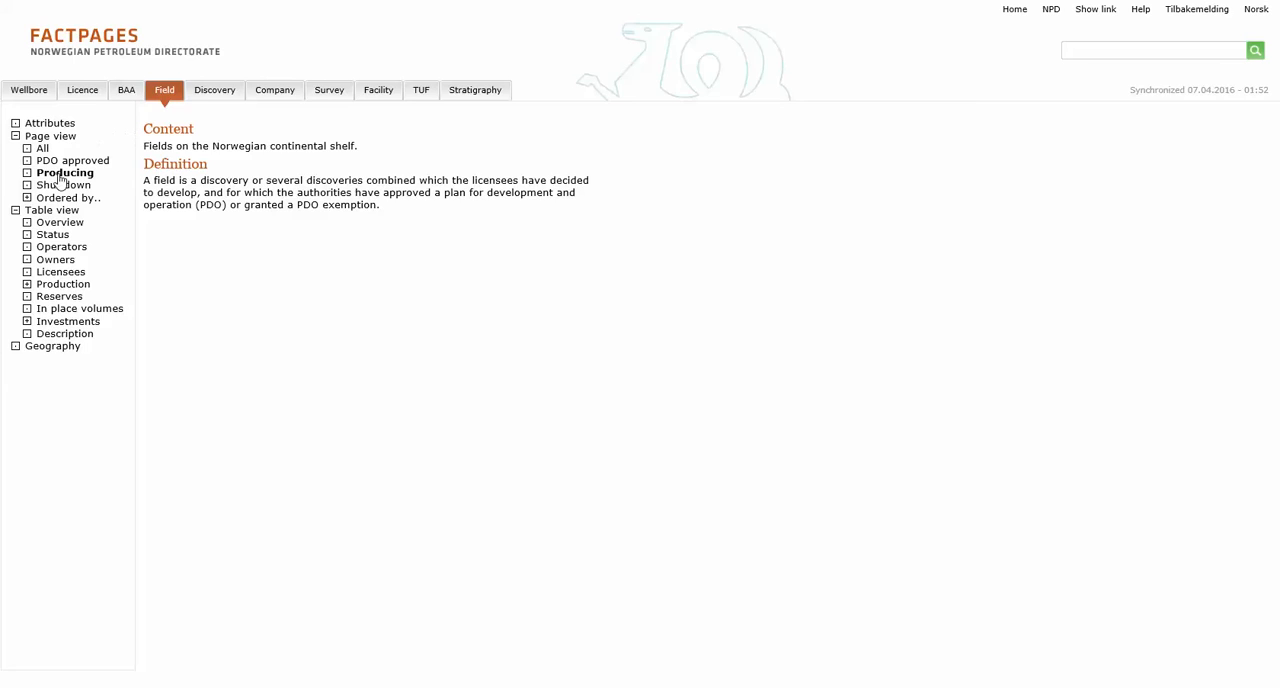
left_click(64, 172)
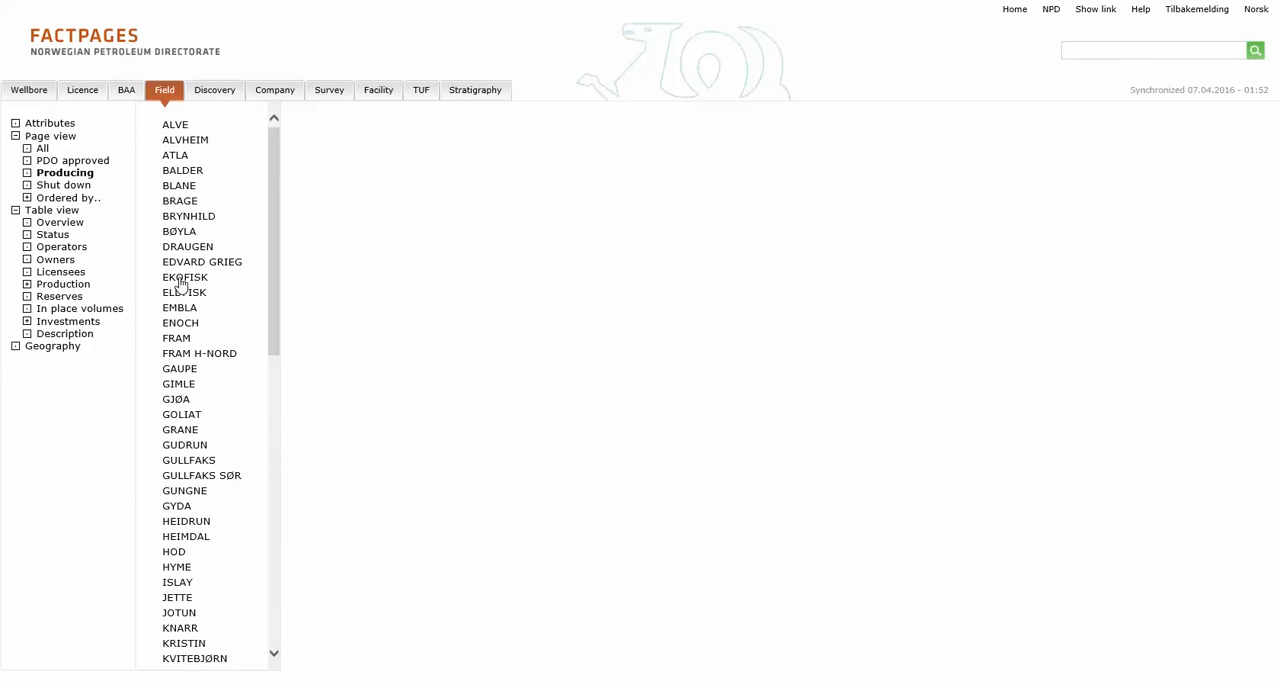
left_click(185, 277)
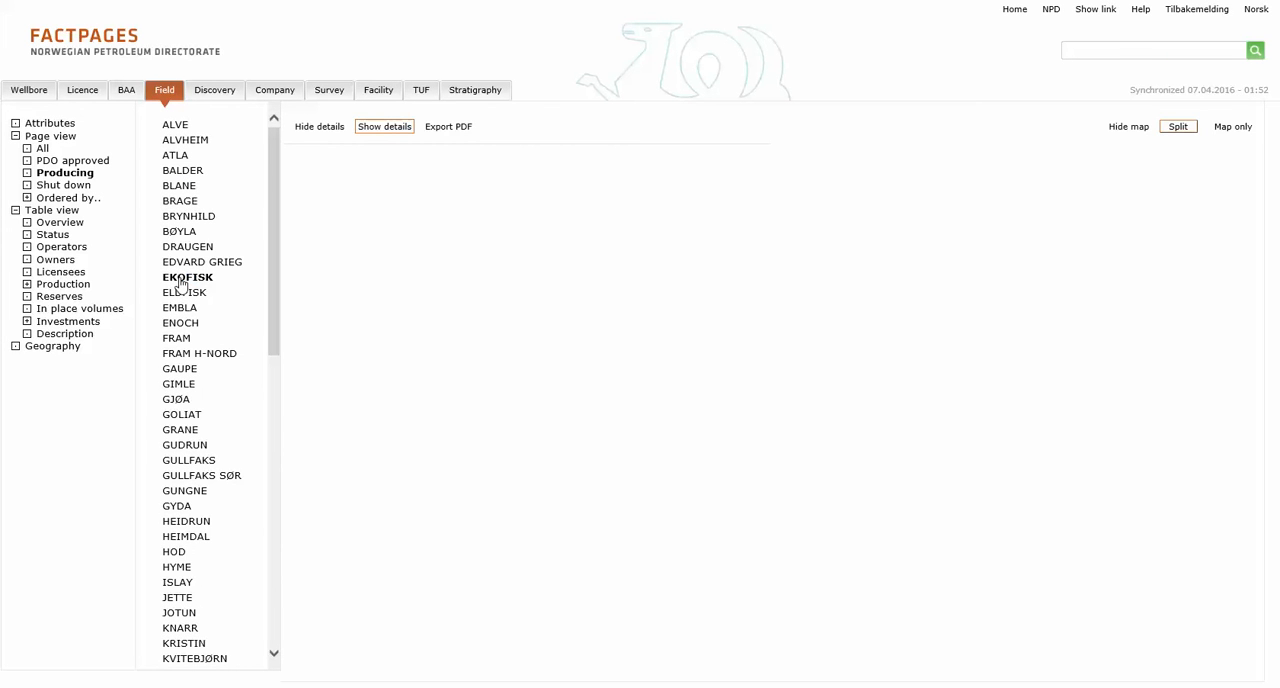
Show the EKOFISK general information, picture and history beside its FactMap in Split view
left_click(186, 277)
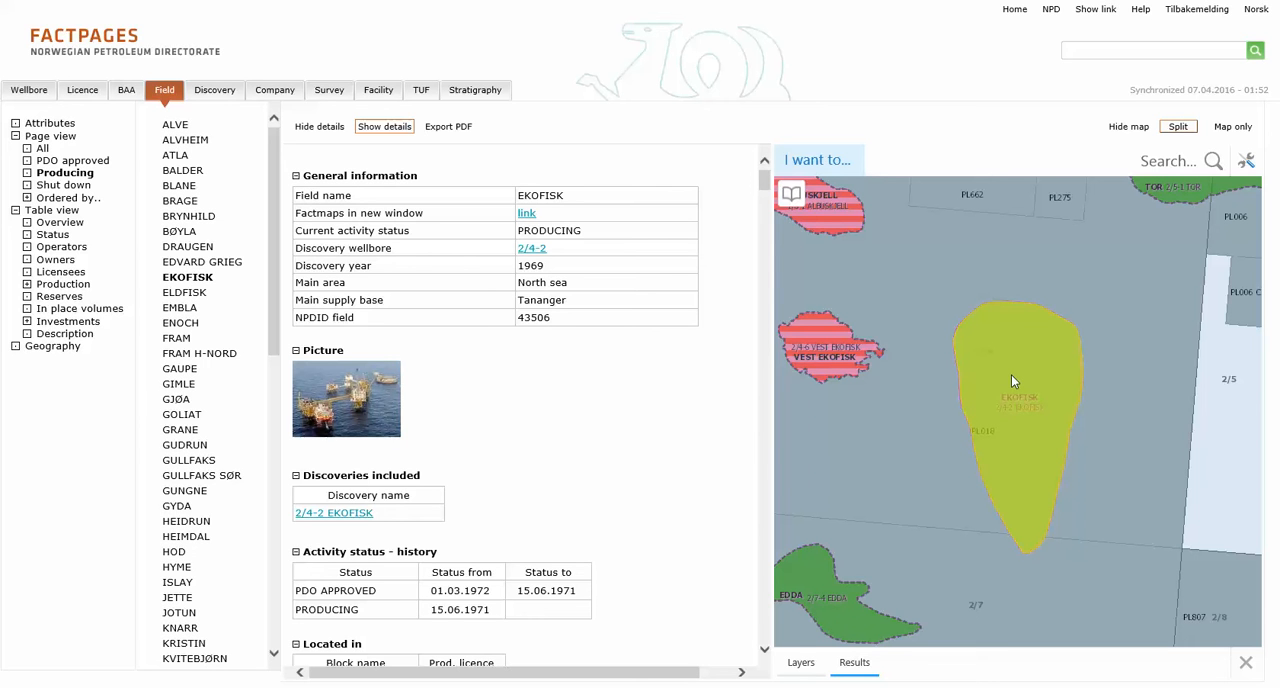
Switch to Map only and show the FactMap tools for layers, identify, extent and bookmarks
left_click(1232, 126)
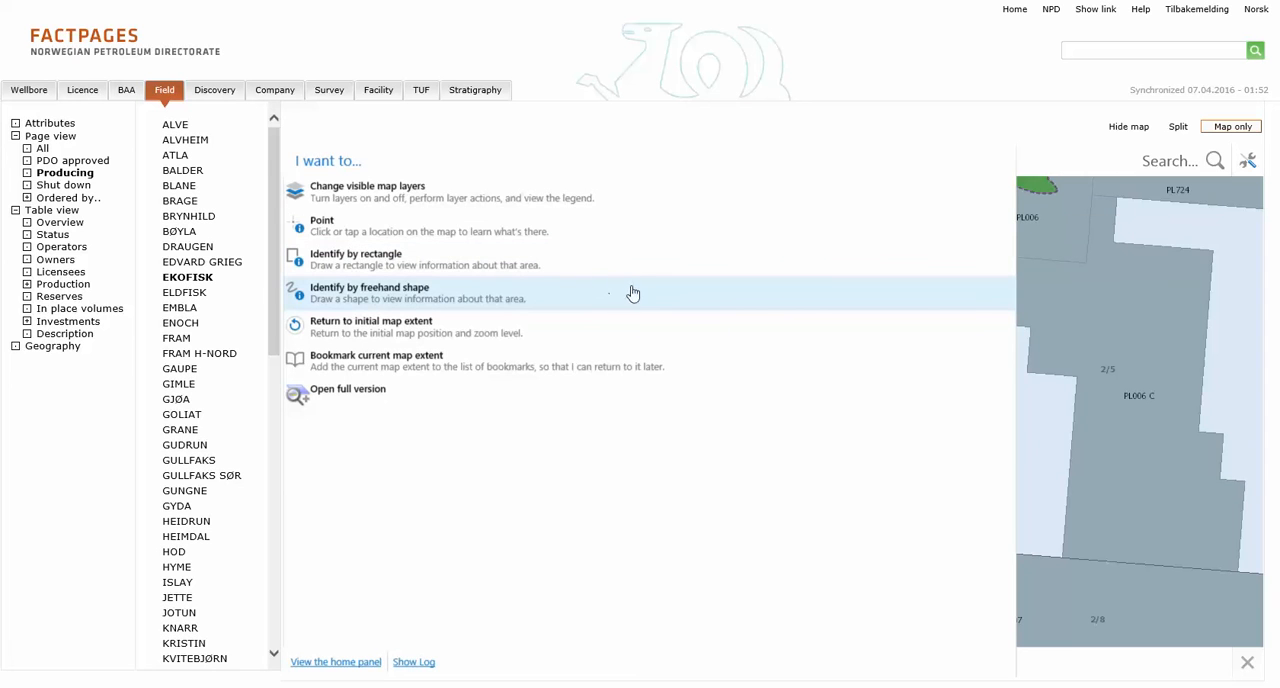
Show general information for drilling exploration wellbore 30/11-11 A in the Wellbore section
left_click(28, 90)
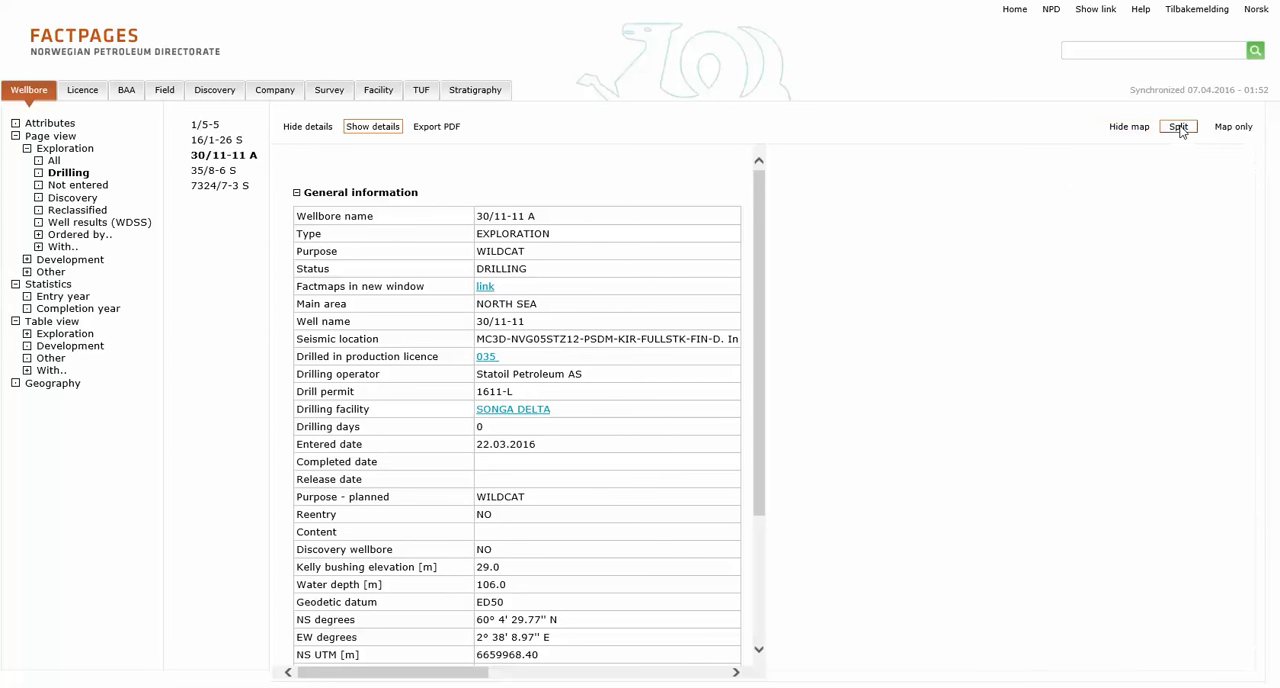
Show the TUF section's list of all pipelines by diameter, type and route
left_click(420, 90)
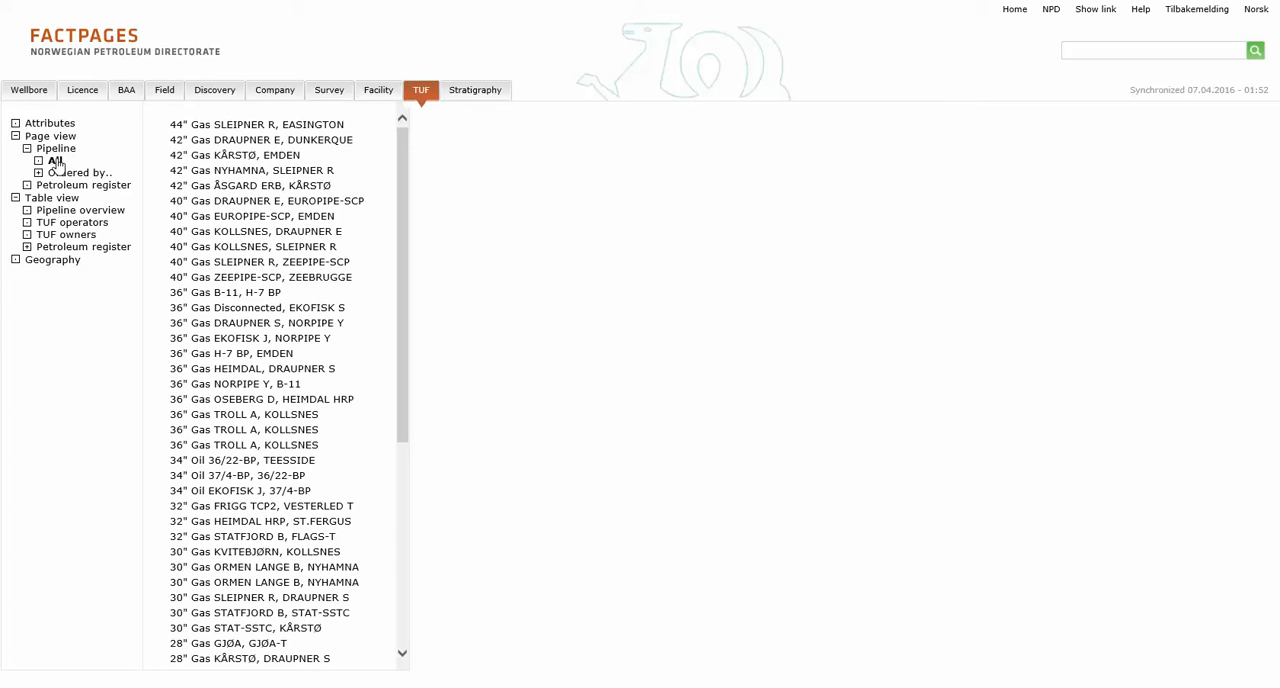
Show the 44" Gas SLEIPNER R, EASINGTON pipeline details with its route traced on the map
left_click(265, 124)
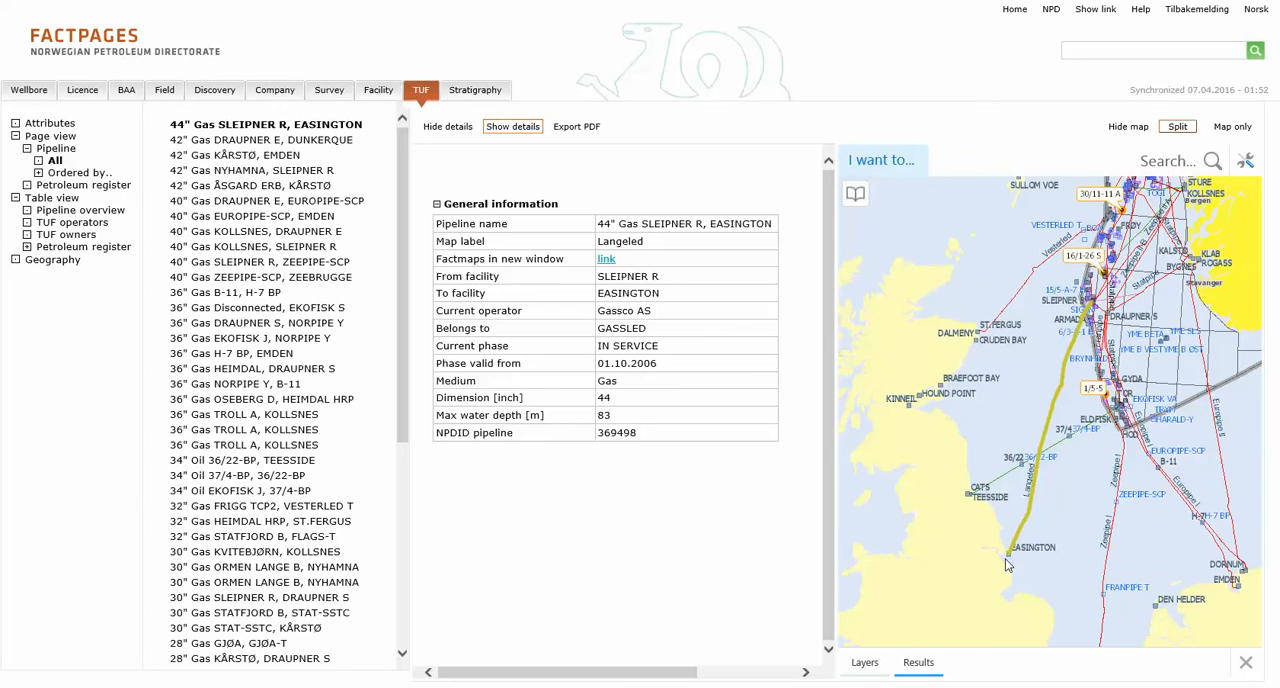